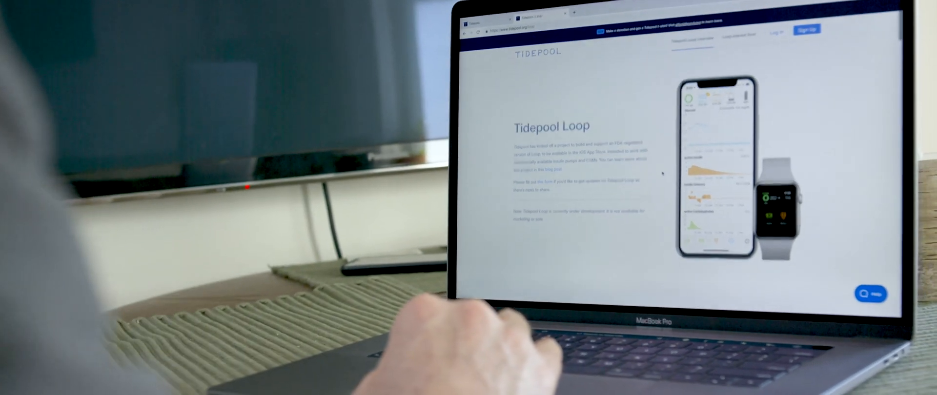
pyautogui.scroll(-3)
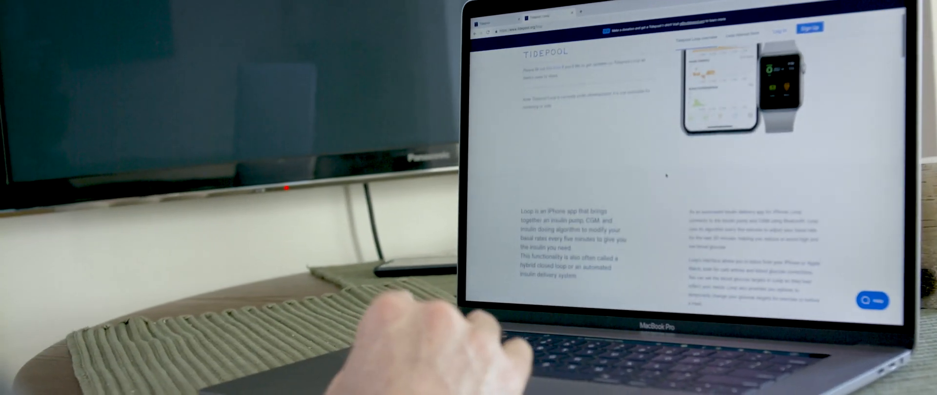